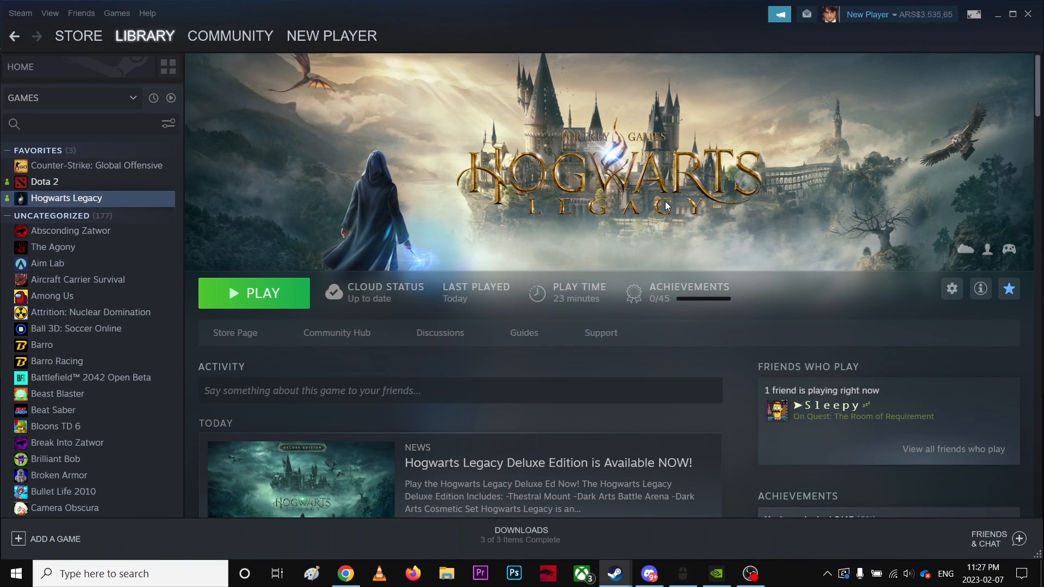
mouse_move(287, 283)
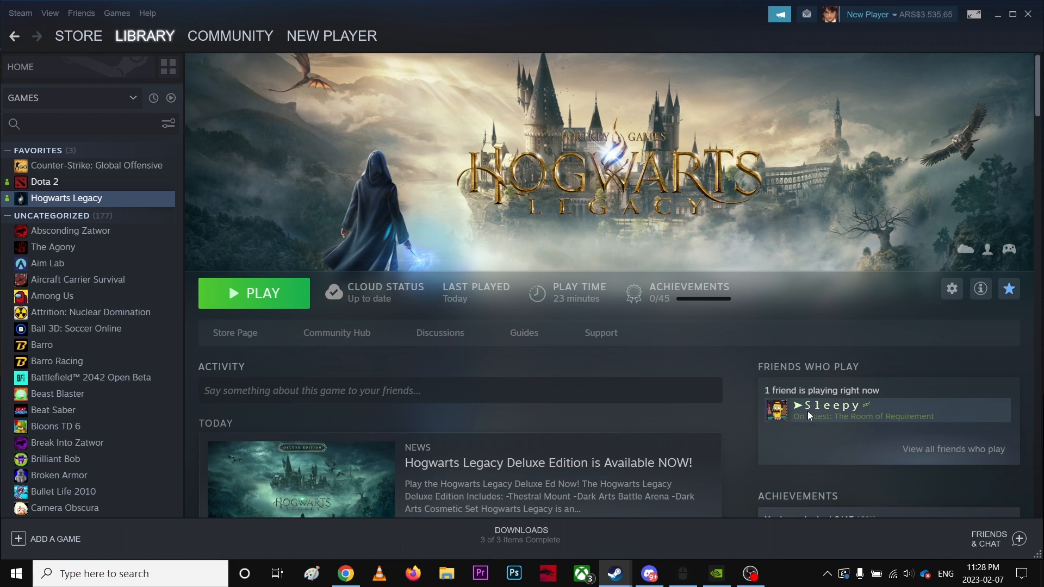
mouse_move(755, 304)
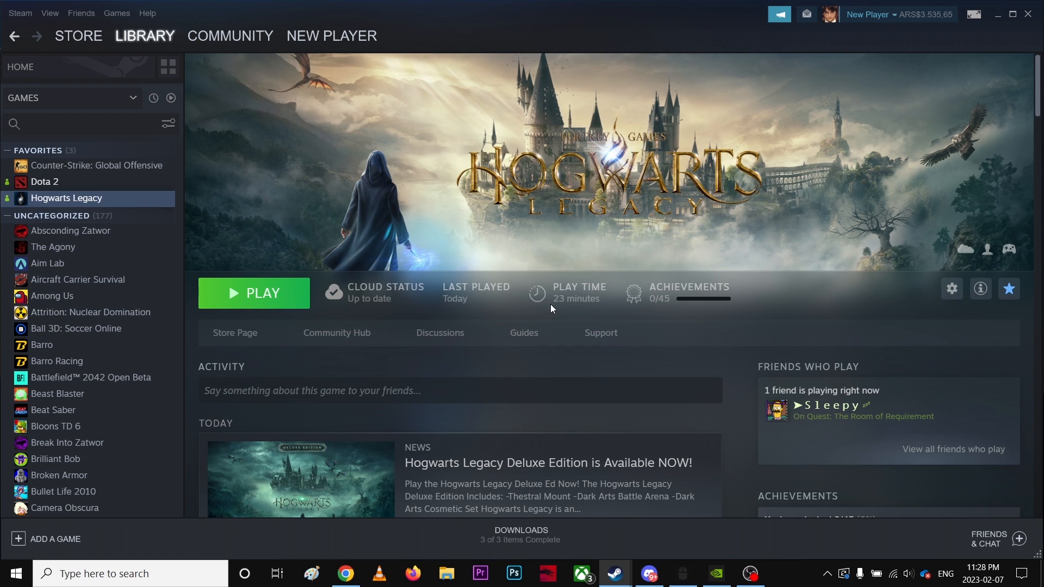
mouse_move(573, 311)
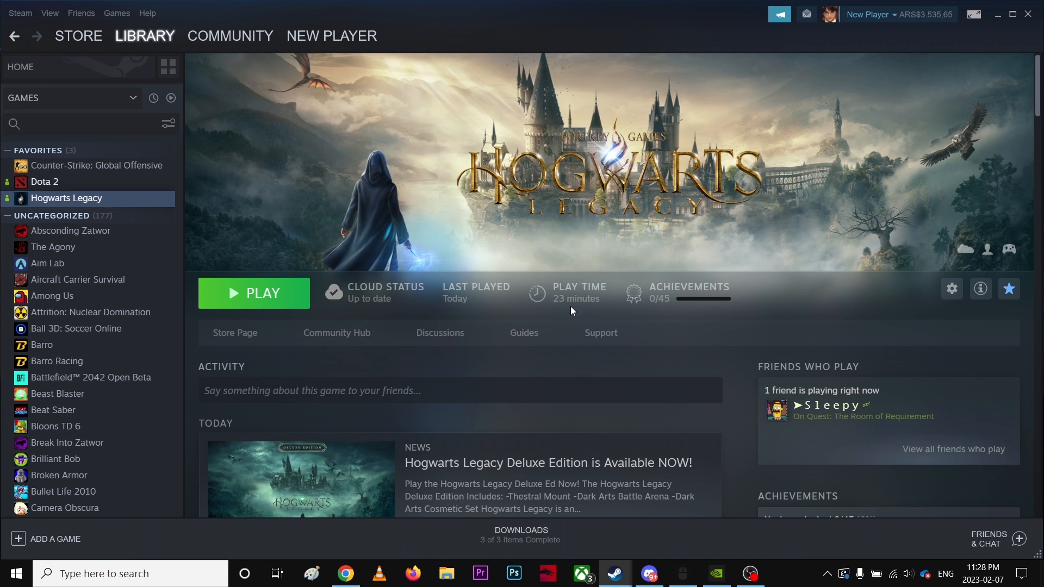
mouse_move(538, 380)
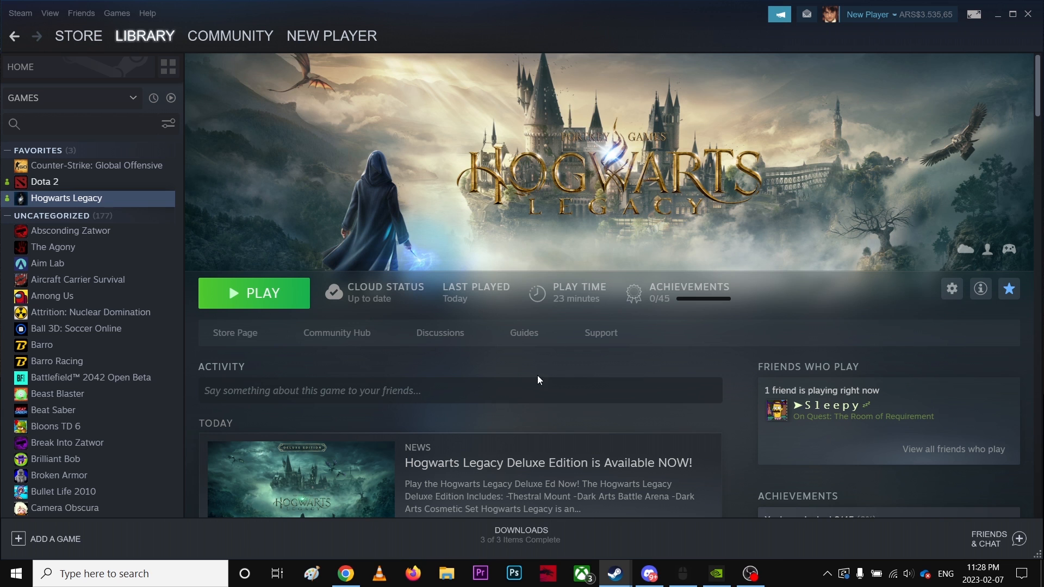
Step: Open This PC in File Explorer to check free space on the C: and E: drives
left_click(446, 573)
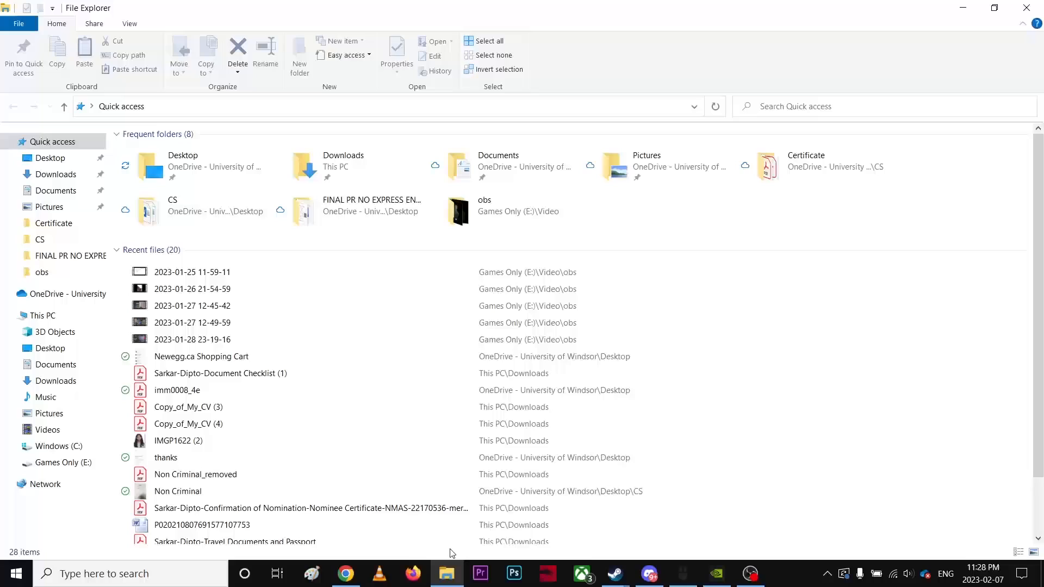
left_click(42, 315)
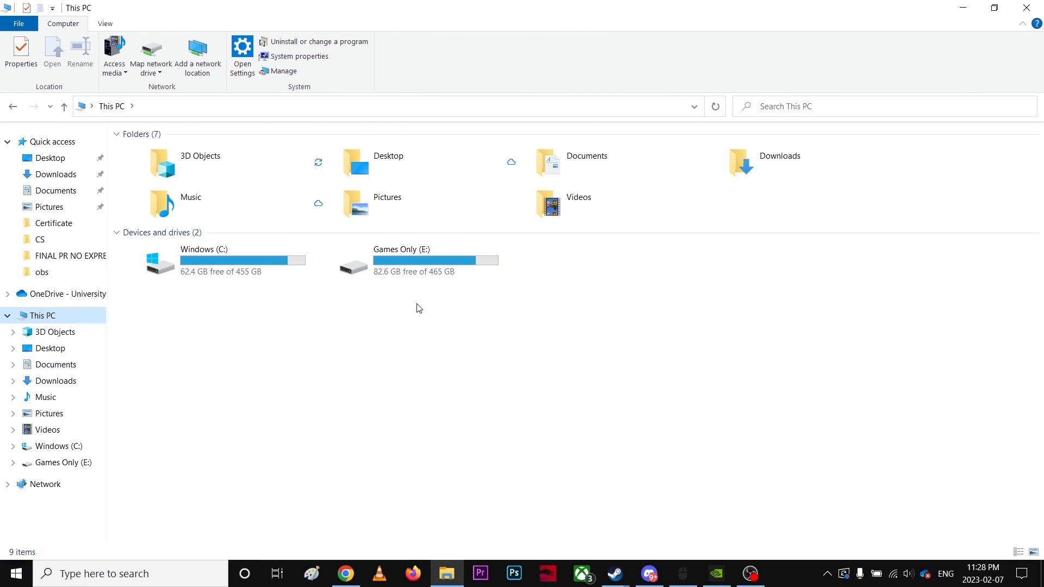
left_click(406, 260)
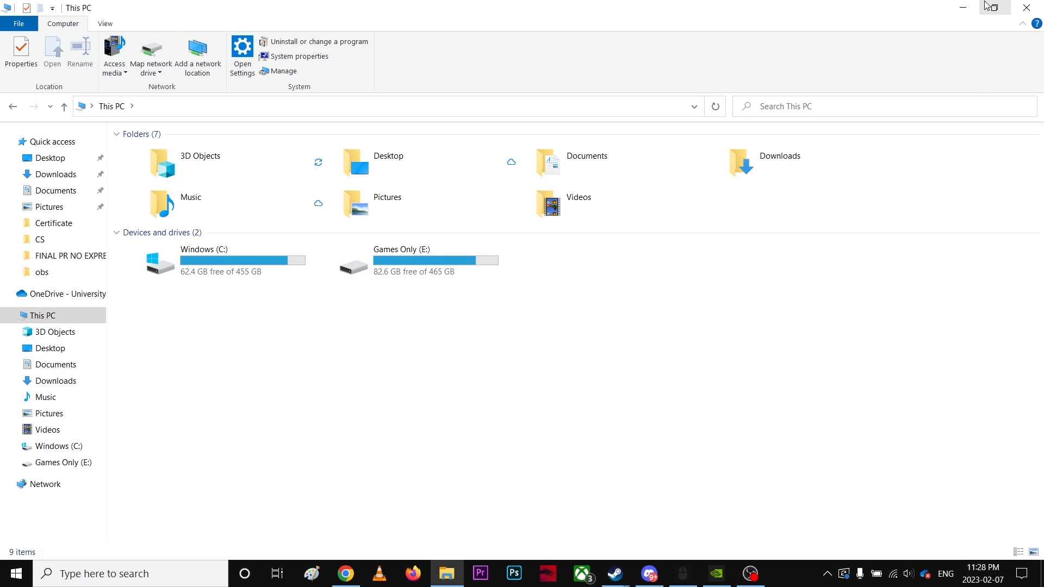
double_click(401, 262)
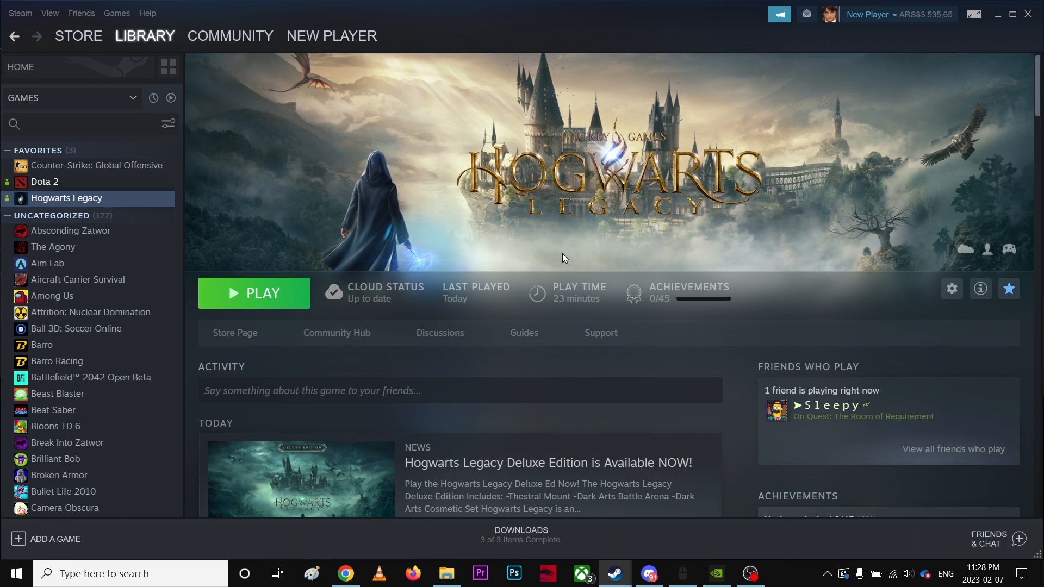
mouse_move(115, 215)
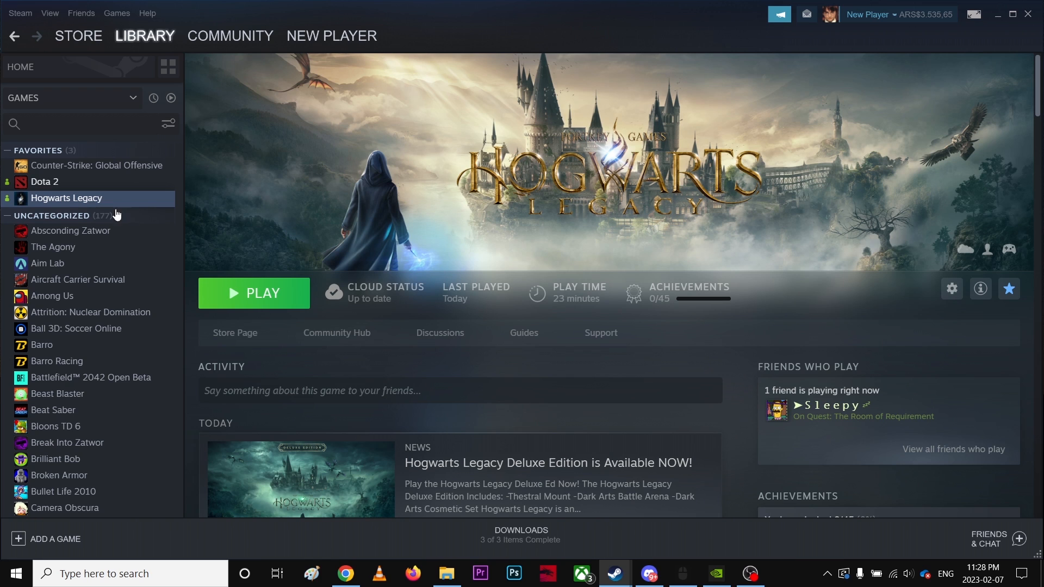
right_click(66, 198)
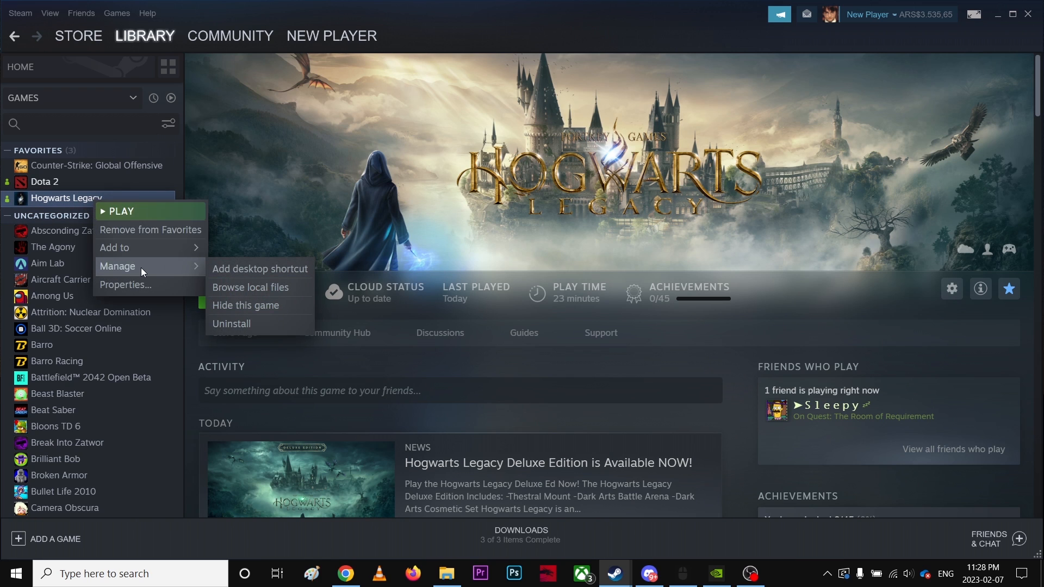
left_click(250, 288)
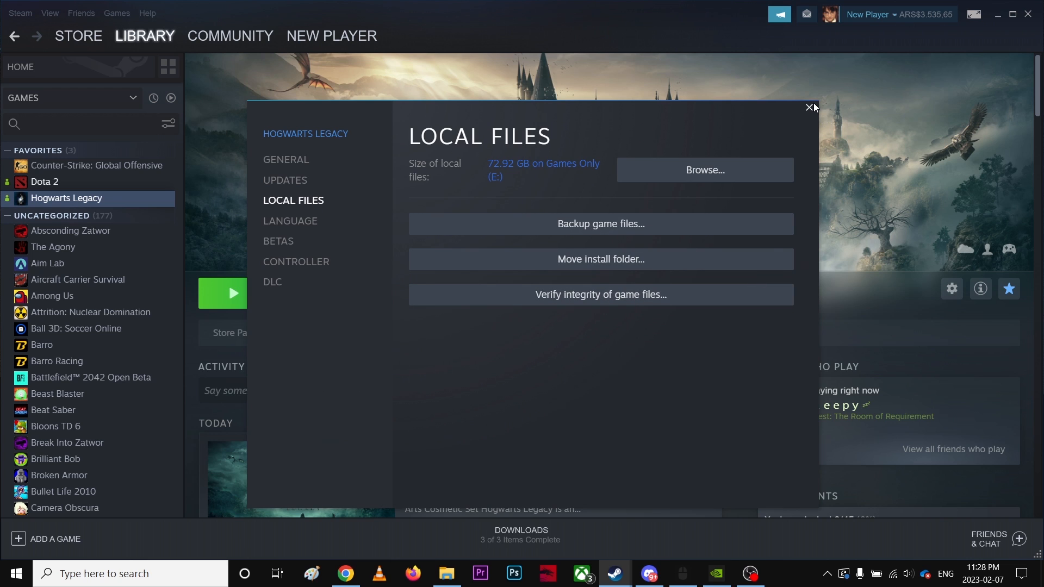
left_click(810, 108)
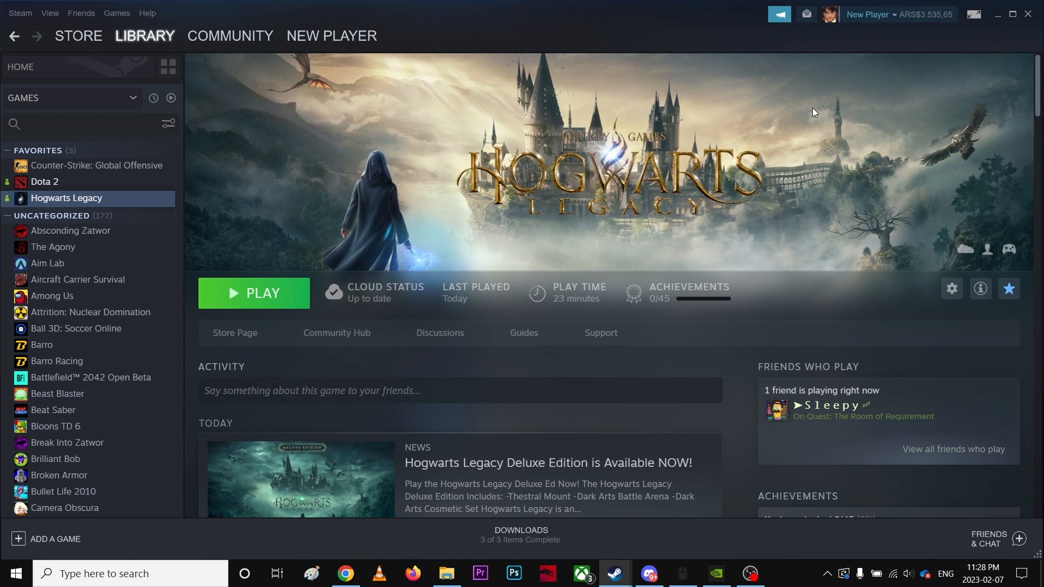
right_click(65, 198)
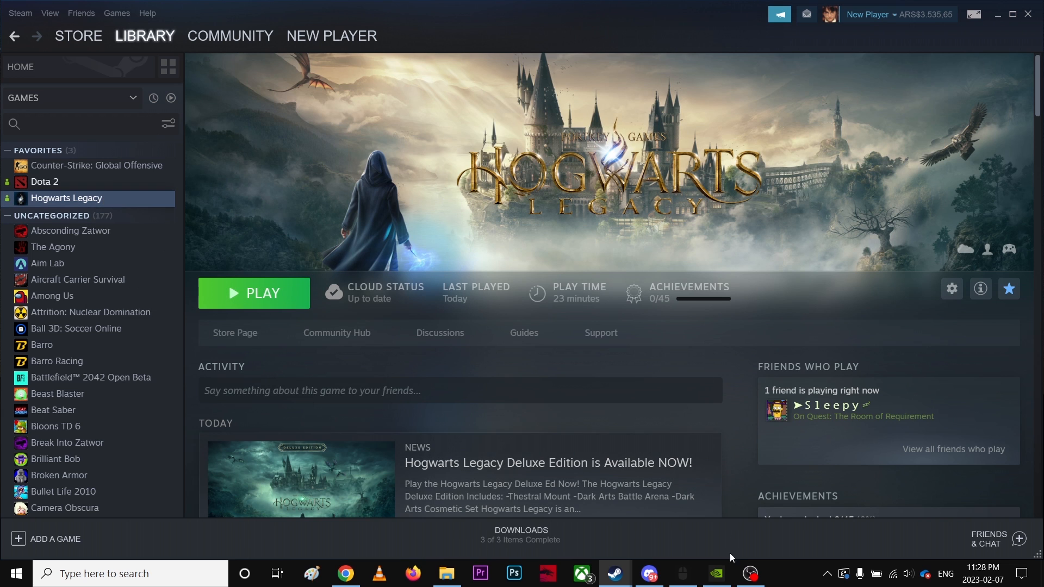
Step: Switch to Steam and press PLAY on the Hogwarts Legacy library page
left_click(715, 573)
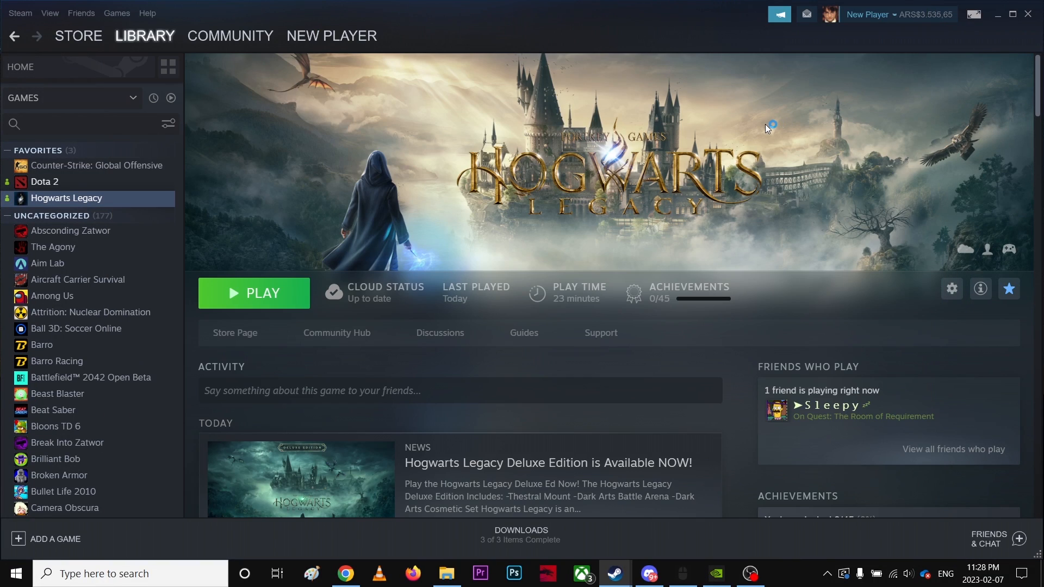
left_click(253, 293)
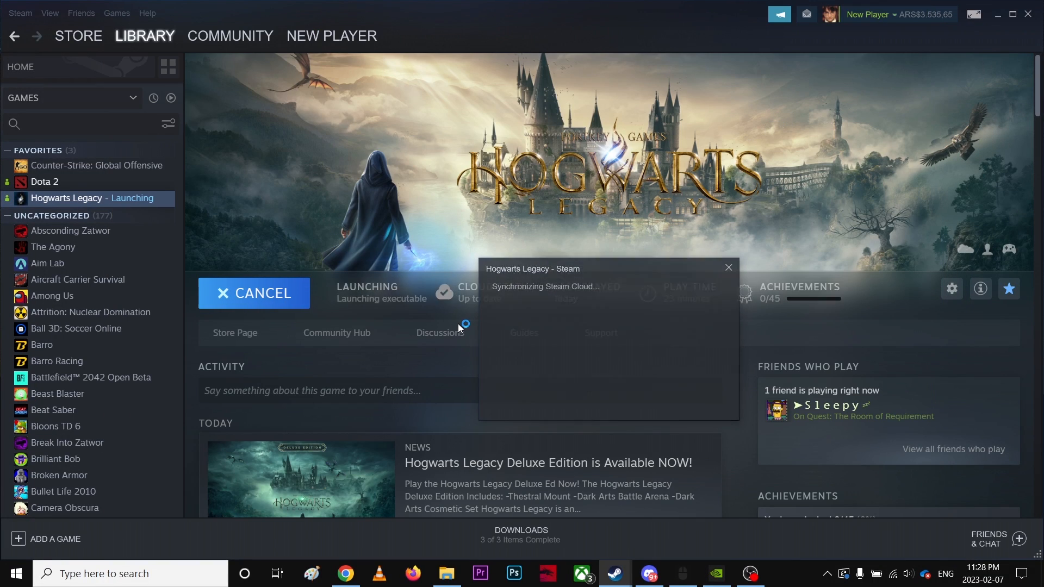